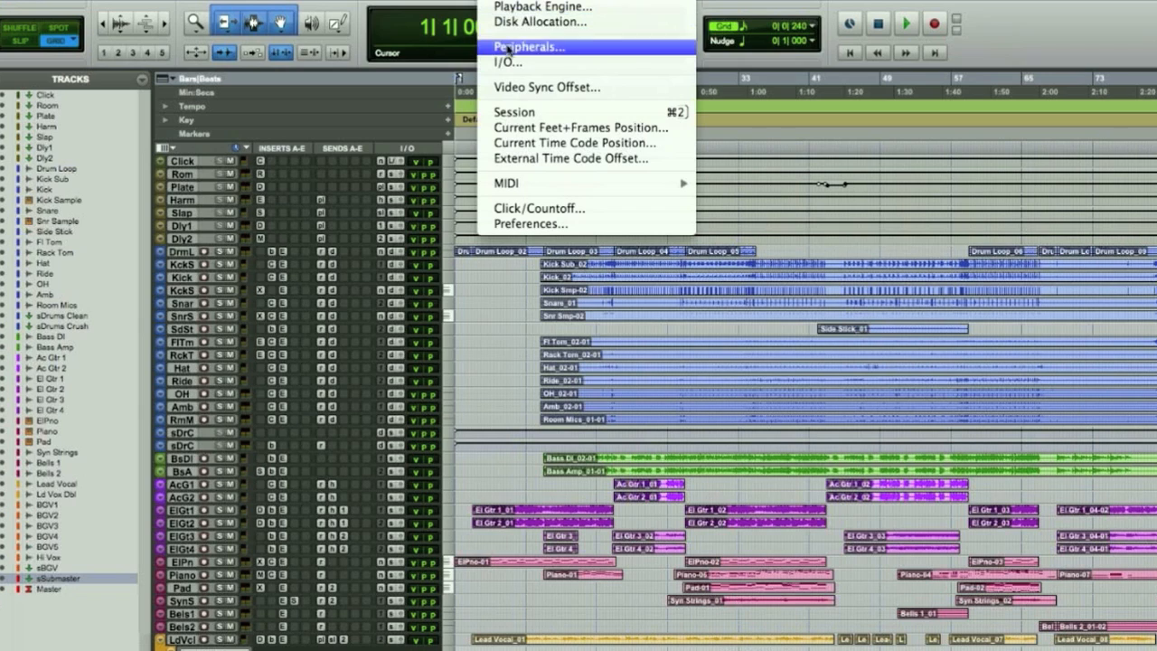
- Inspect the I/O Setup to see how session outputs map to the RME Fireface UFX
left_click(508, 61)
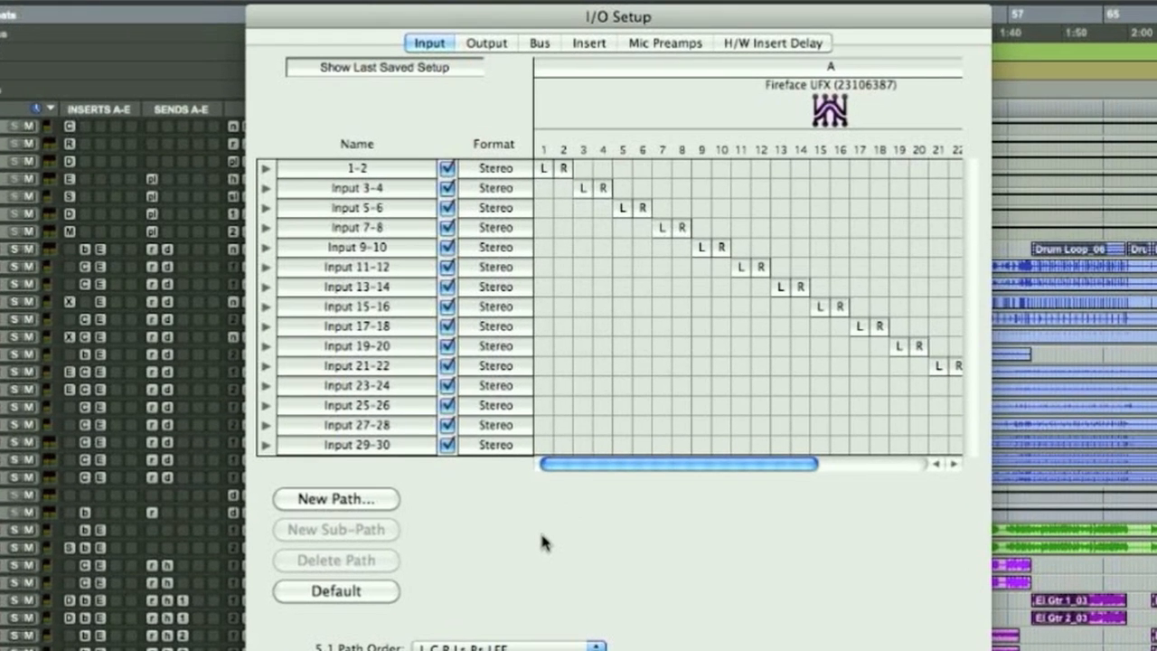
mouse_move(499, 272)
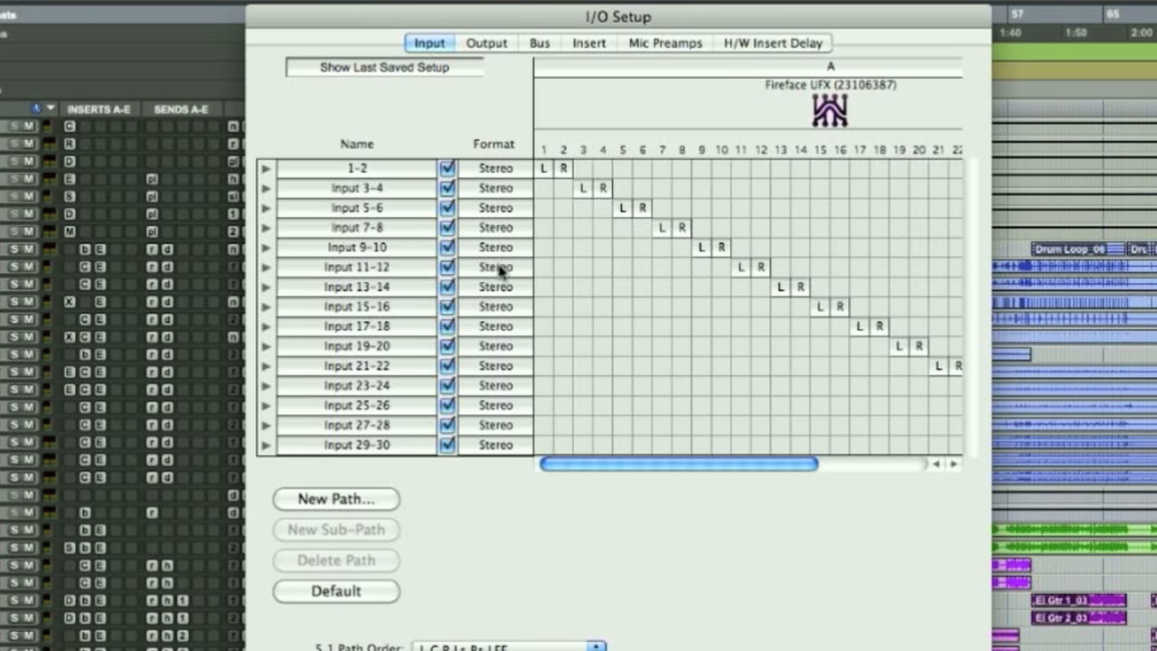
left_click(486, 43)
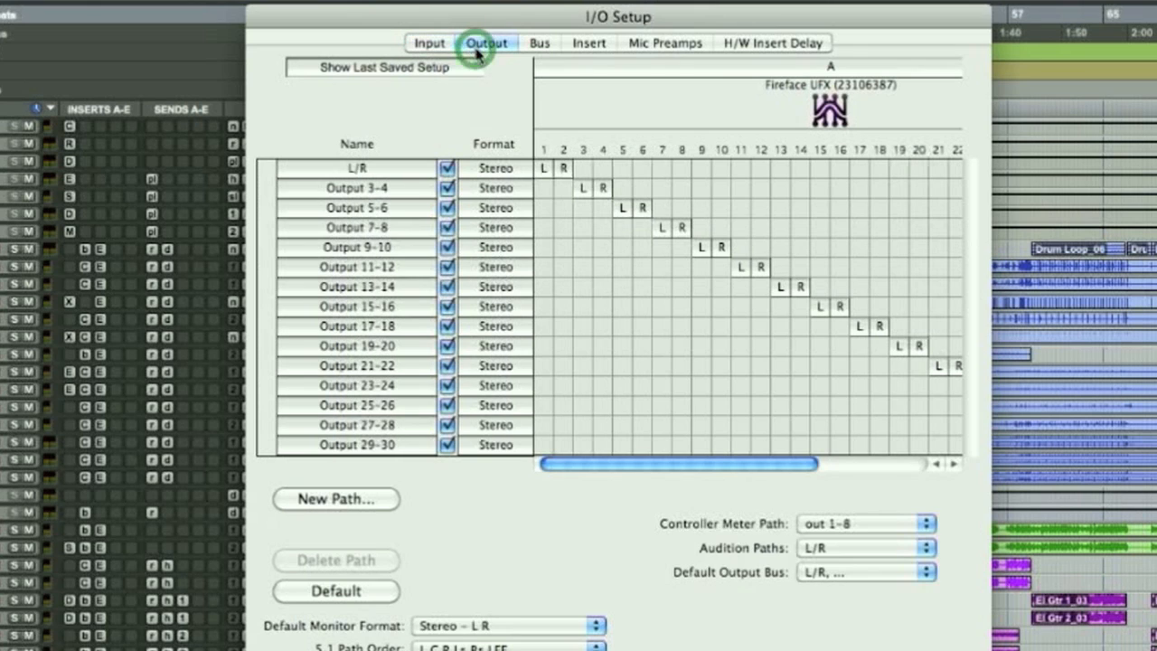
mouse_move(479, 54)
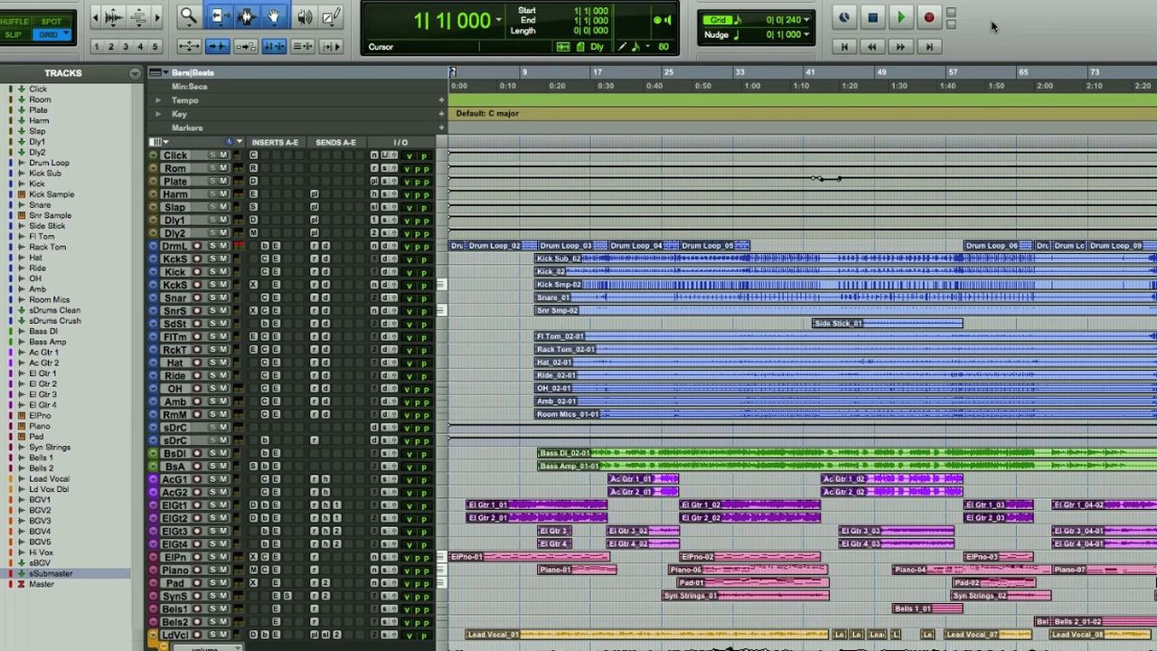
- Start playback from around bar 45 so the counter runs past bar 52
left_click(901, 18)
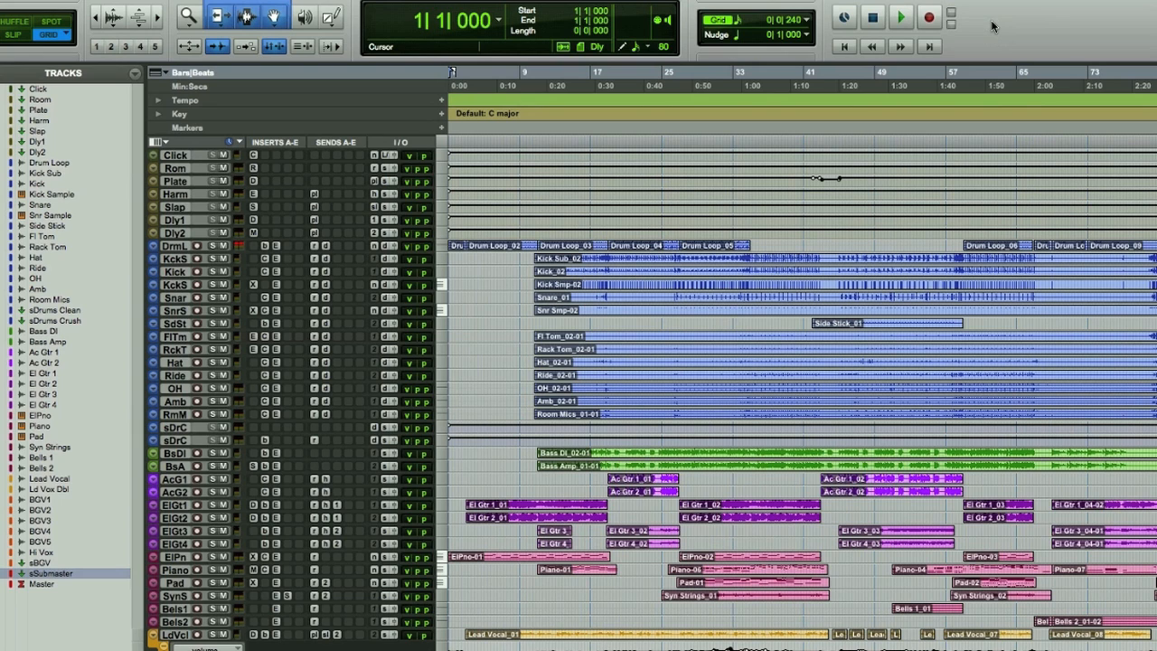
left_click(900, 18)
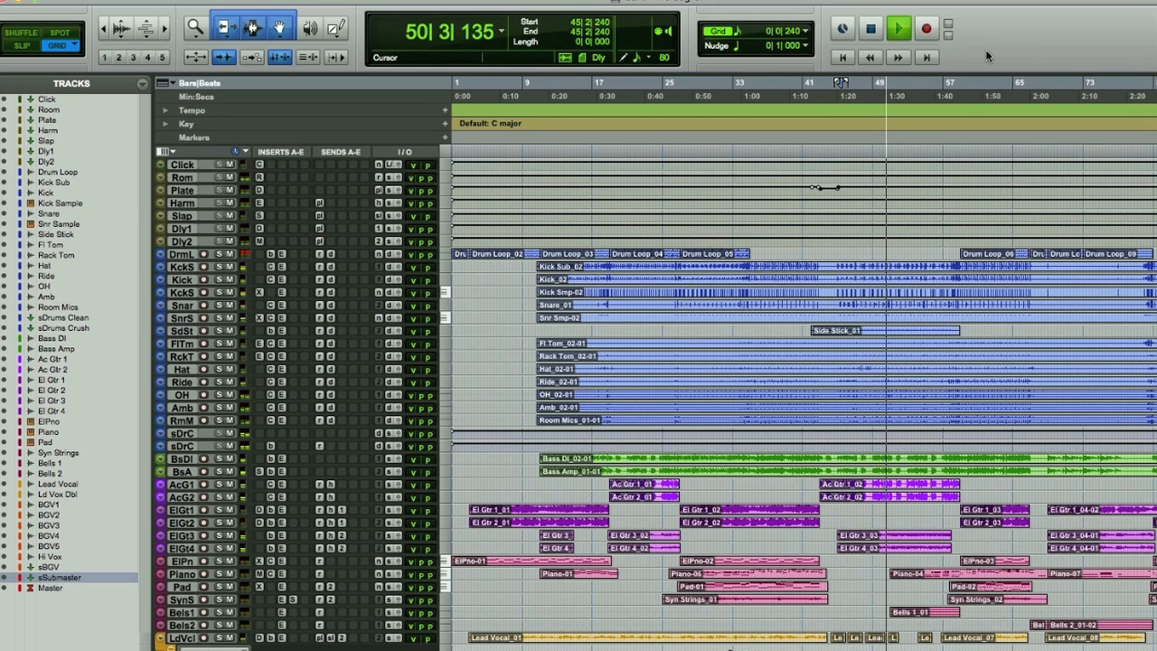
left_click(899, 29)
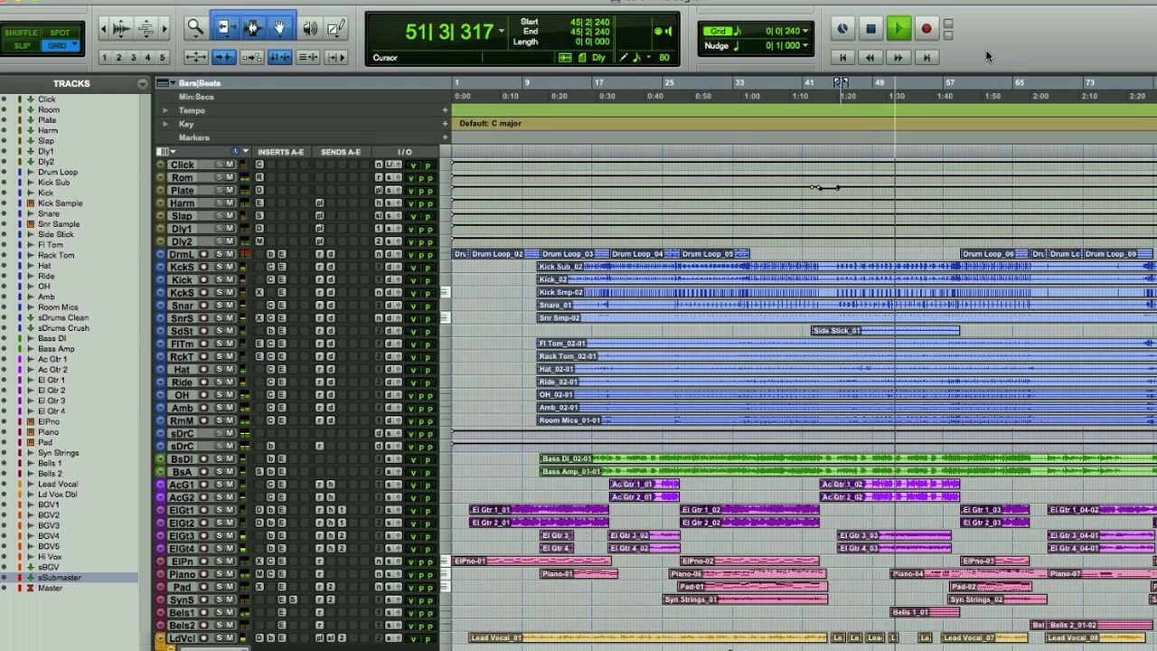
left_click(899, 29)
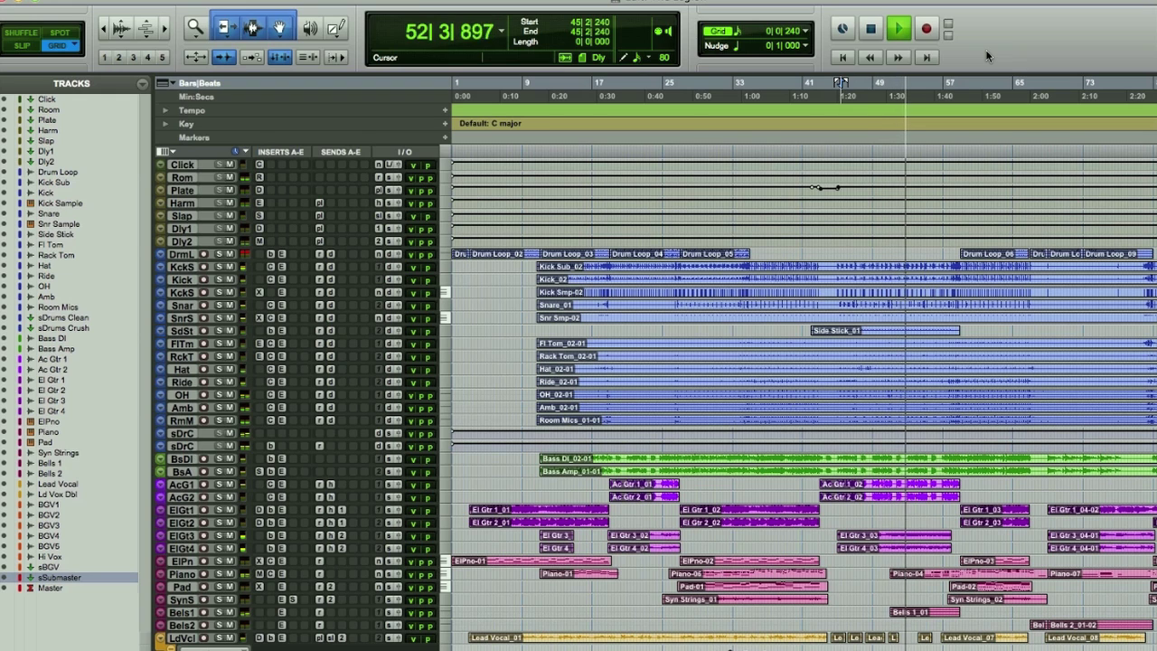